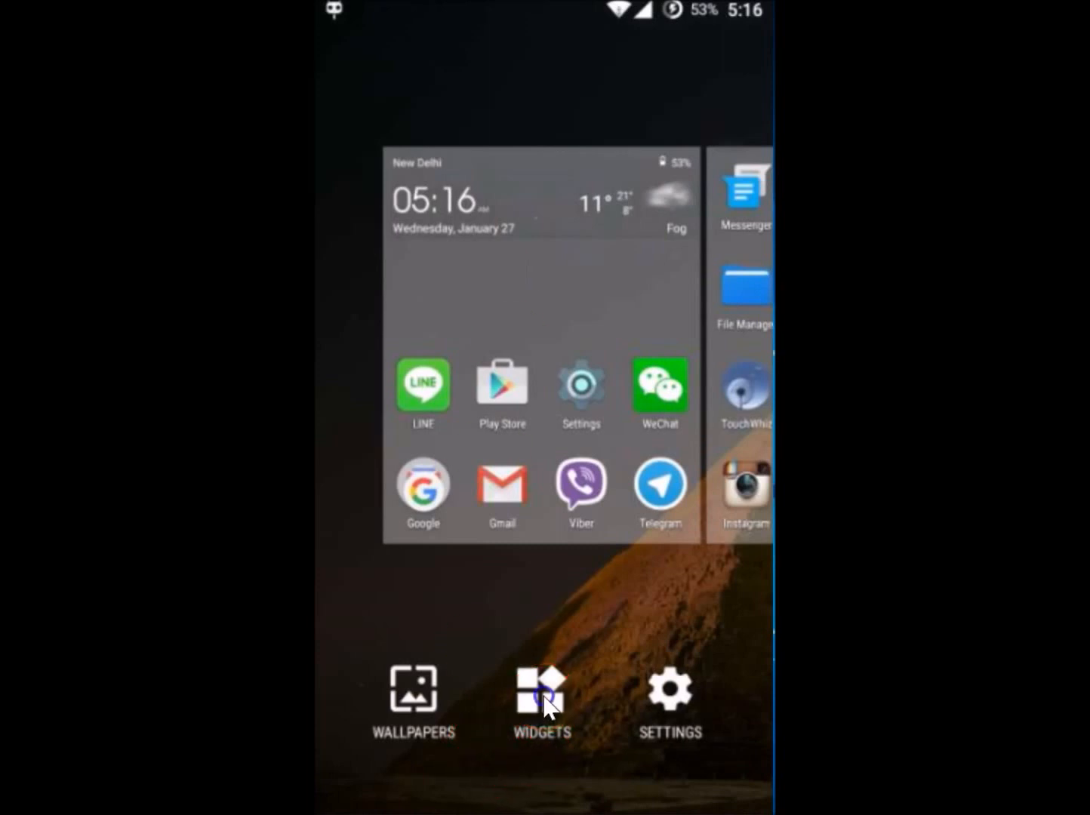
Step: Bring up the widget list and scroll down to the Settings section with the Power control widget
{"action": "left_click", "coordinate": [541, 695]}
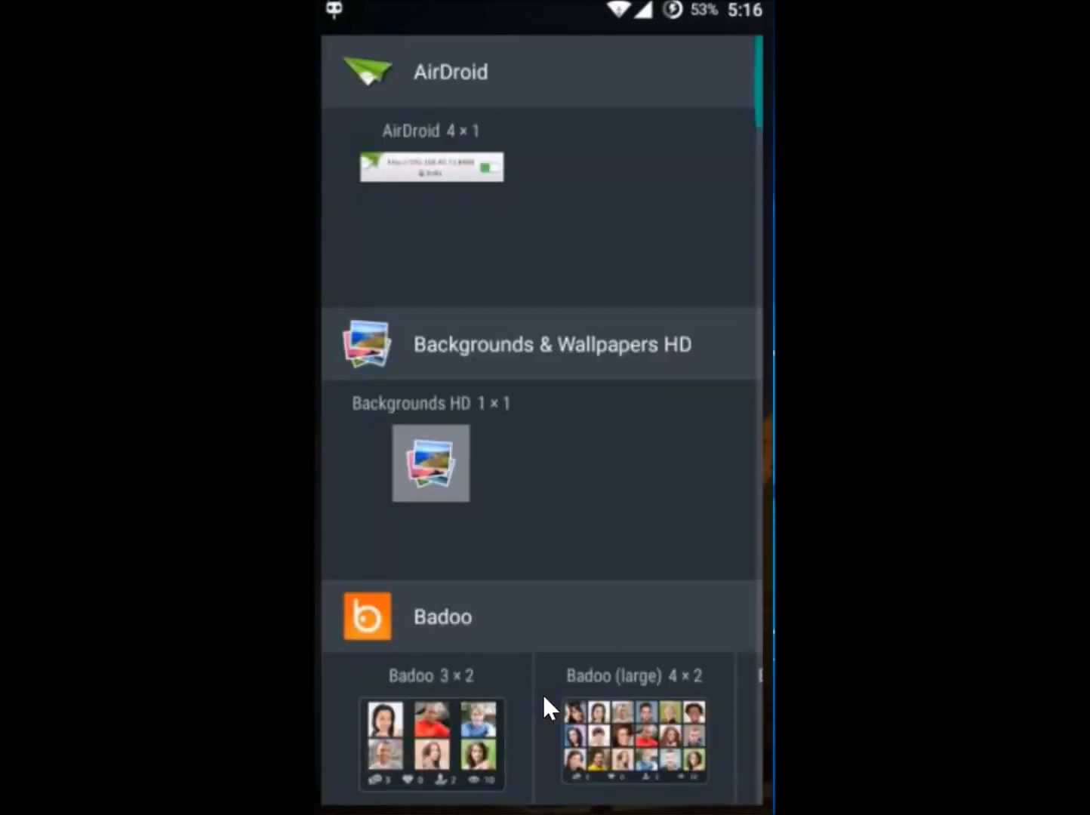
{"action": "scroll", "scroll_direction": "up", "scroll_amount": 3}
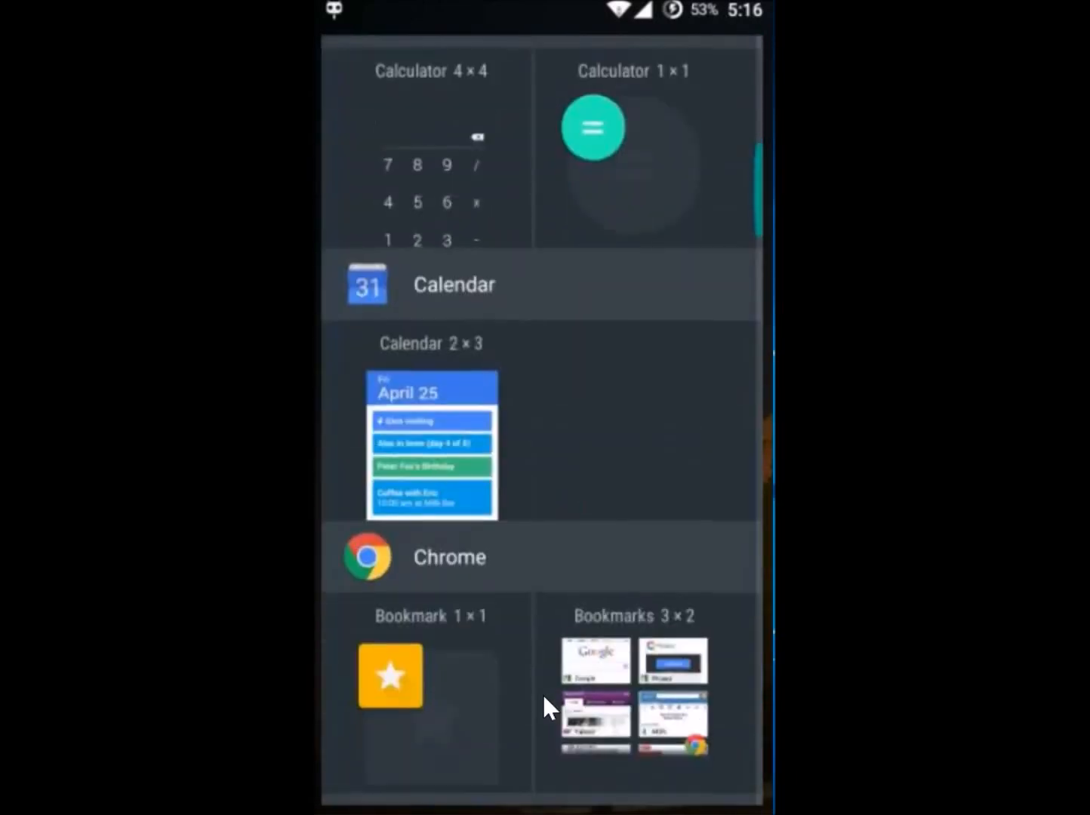
{"action": "scroll", "scroll_direction": "down", "scroll_amount": 3}
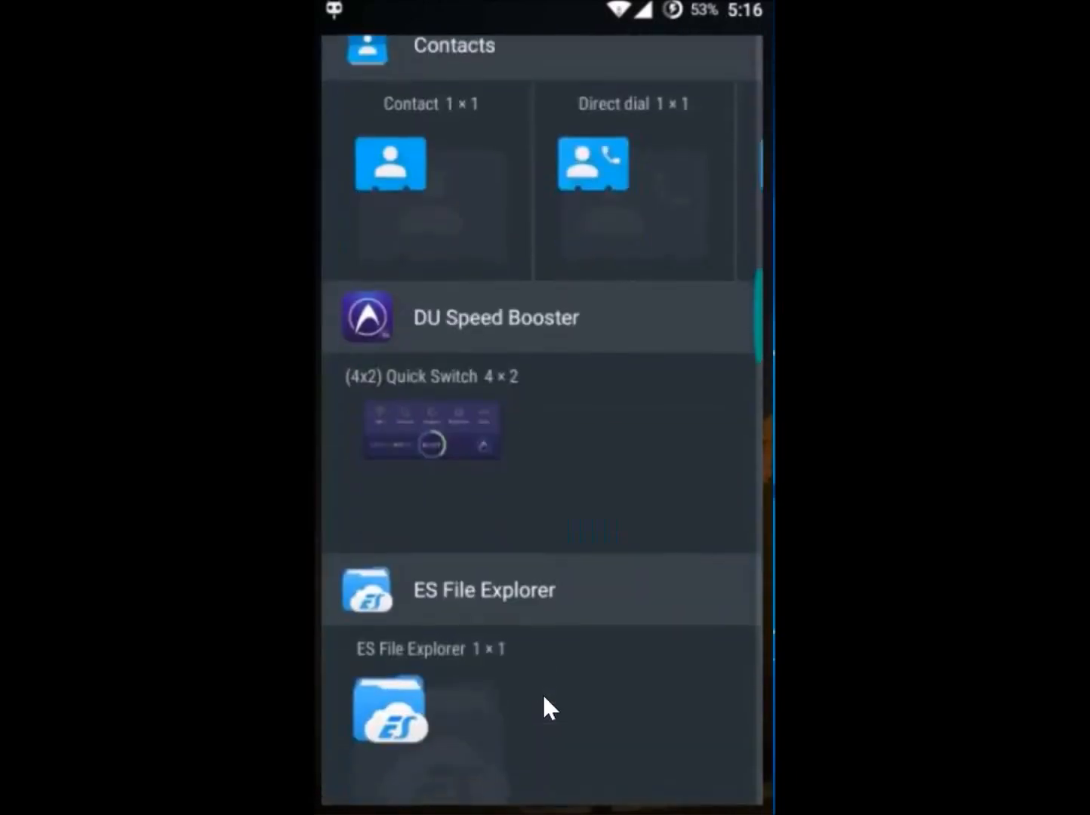
{"action": "scroll", "scroll_direction": "up", "scroll_amount": 3}
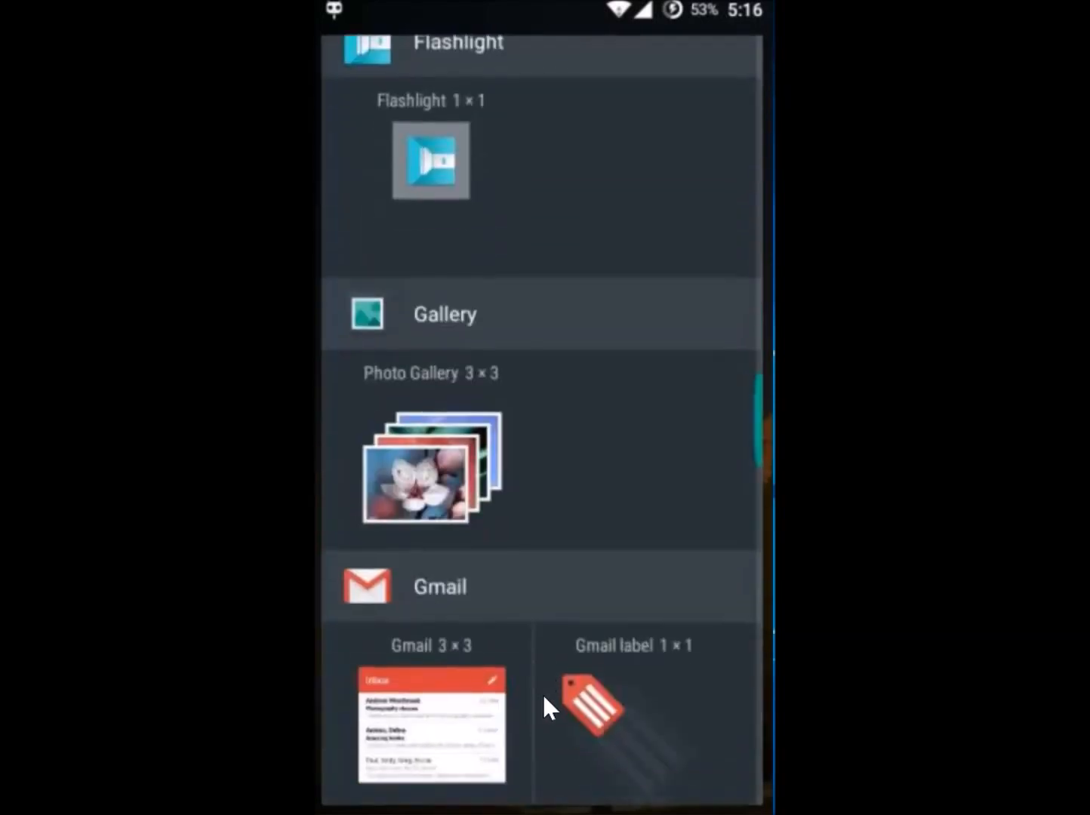
{"action": "scroll", "scroll_direction": "down", "scroll_amount": 3}
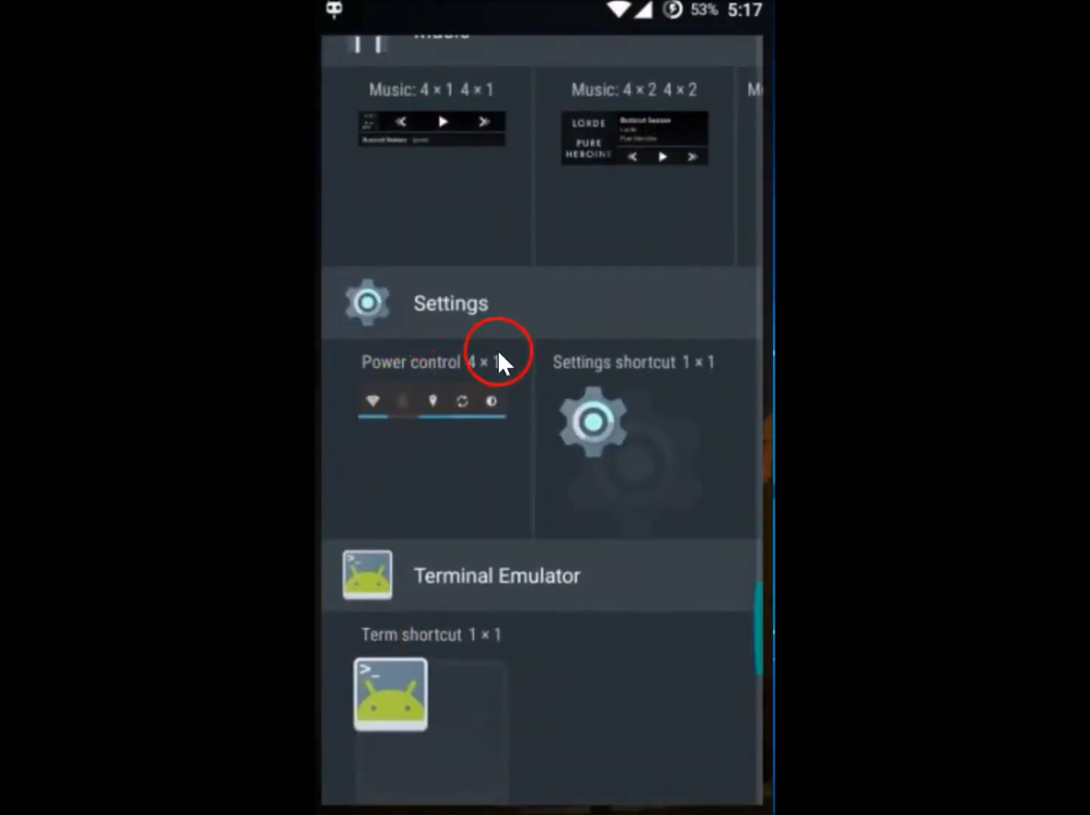
{"action": "mouse_move", "coordinate": [596, 452]}
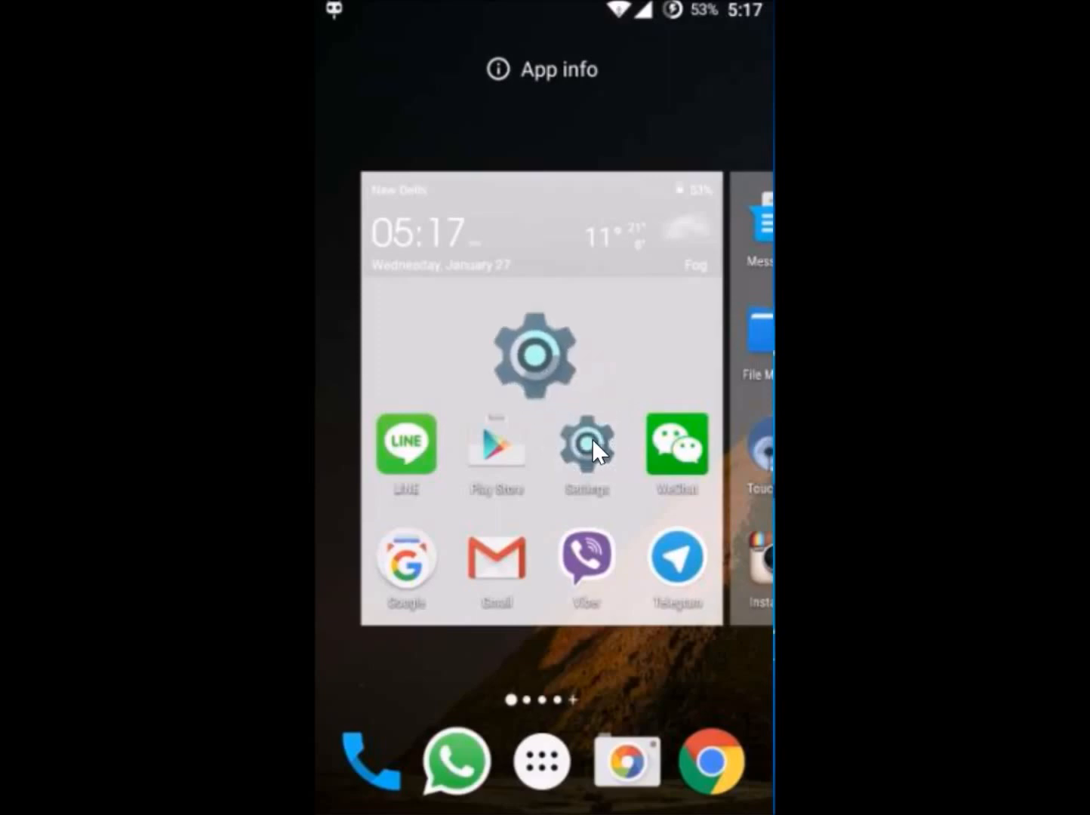
Step: Place the Settings shortcut, point it at Notification log, and view the notification history through it
{"action": "left_click", "coordinate": [586, 444]}
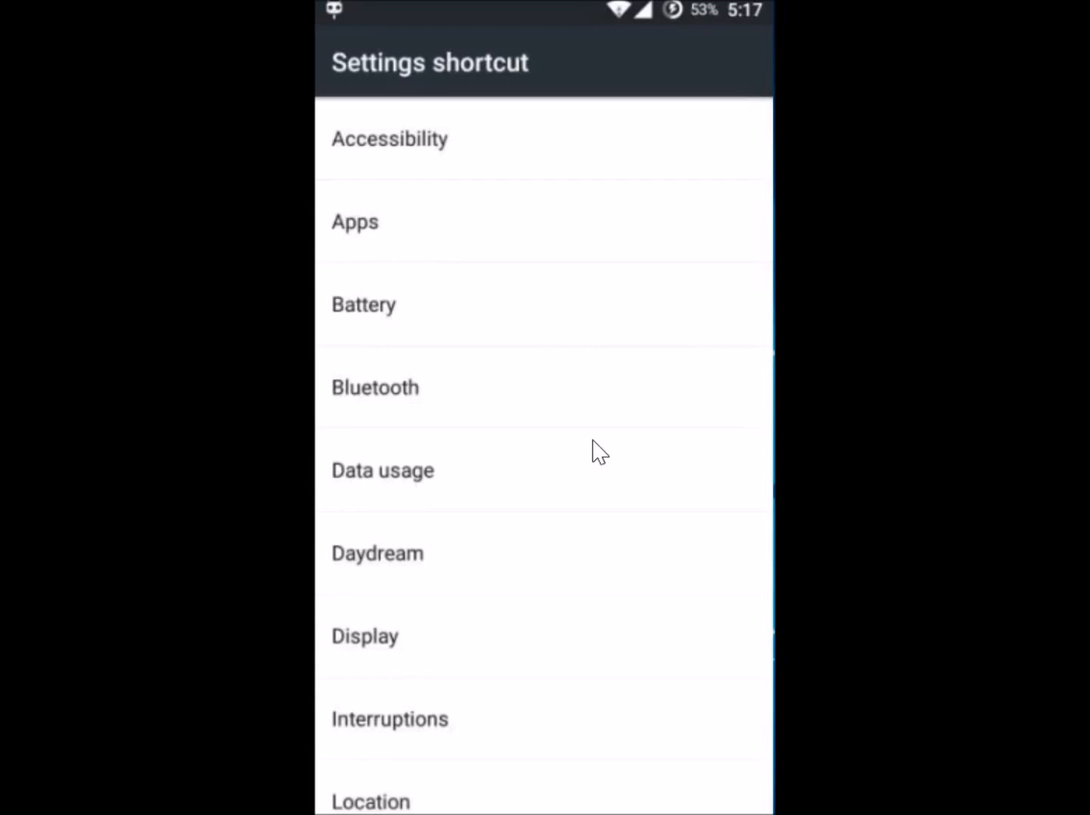
{"action": "scroll", "scroll_direction": "up", "scroll_amount": 3}
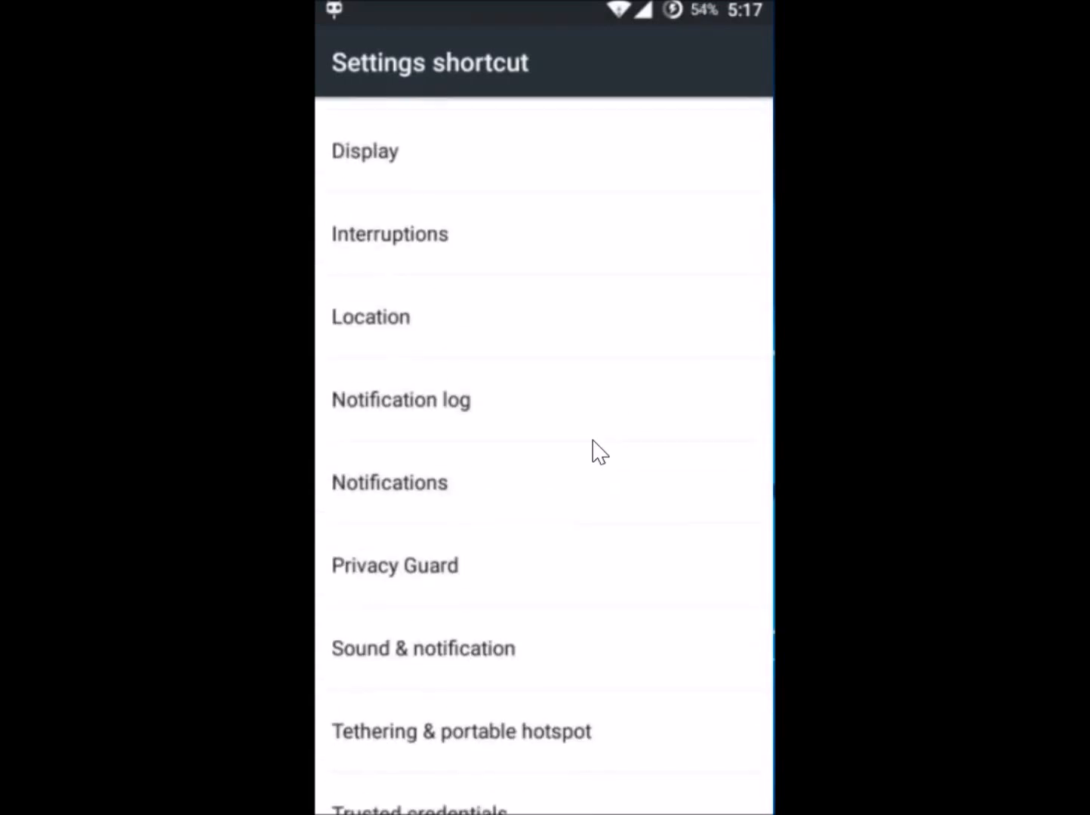
{"action": "left_click", "coordinate": [453, 399]}
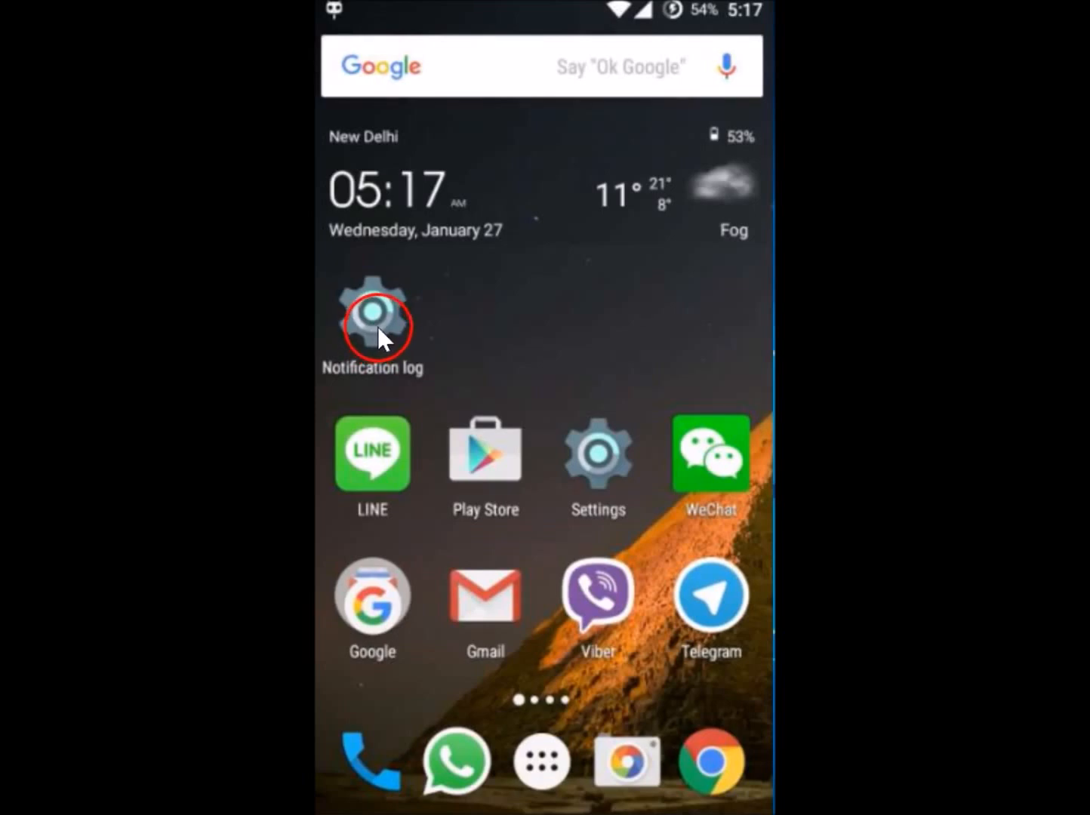
{"action": "mouse_move", "coordinate": [398, 324]}
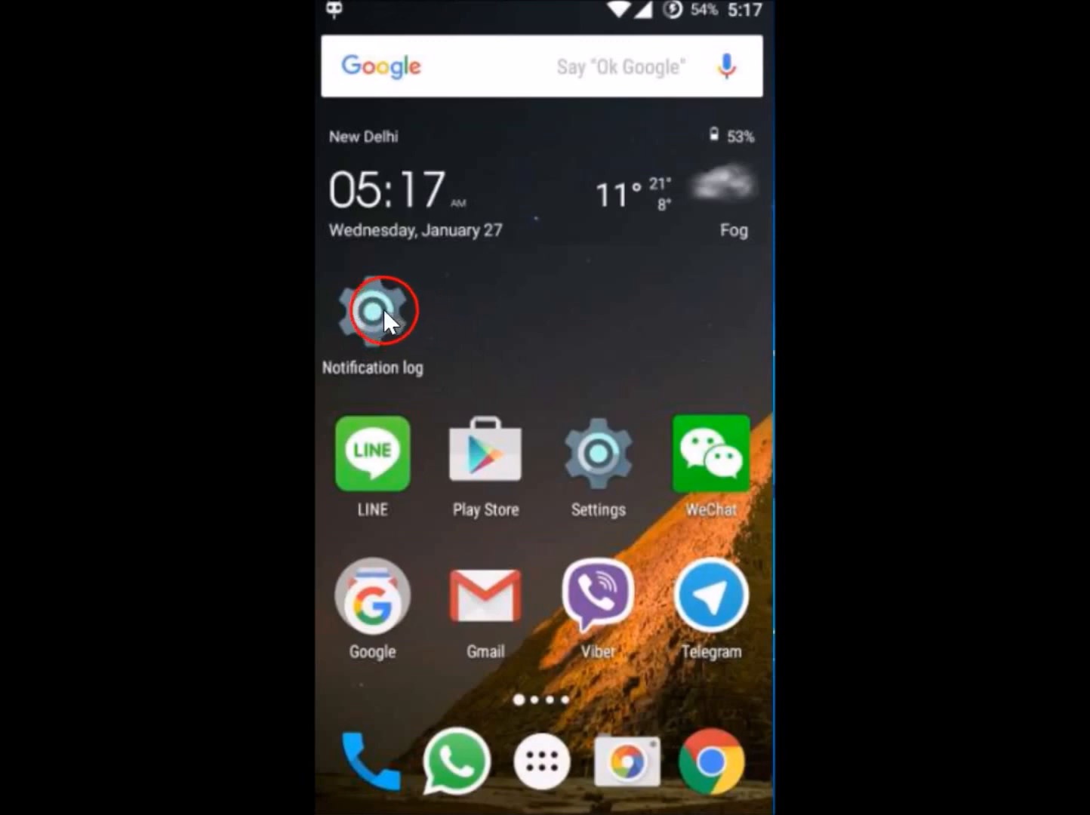
{"action": "left_click", "coordinate": [380, 309]}
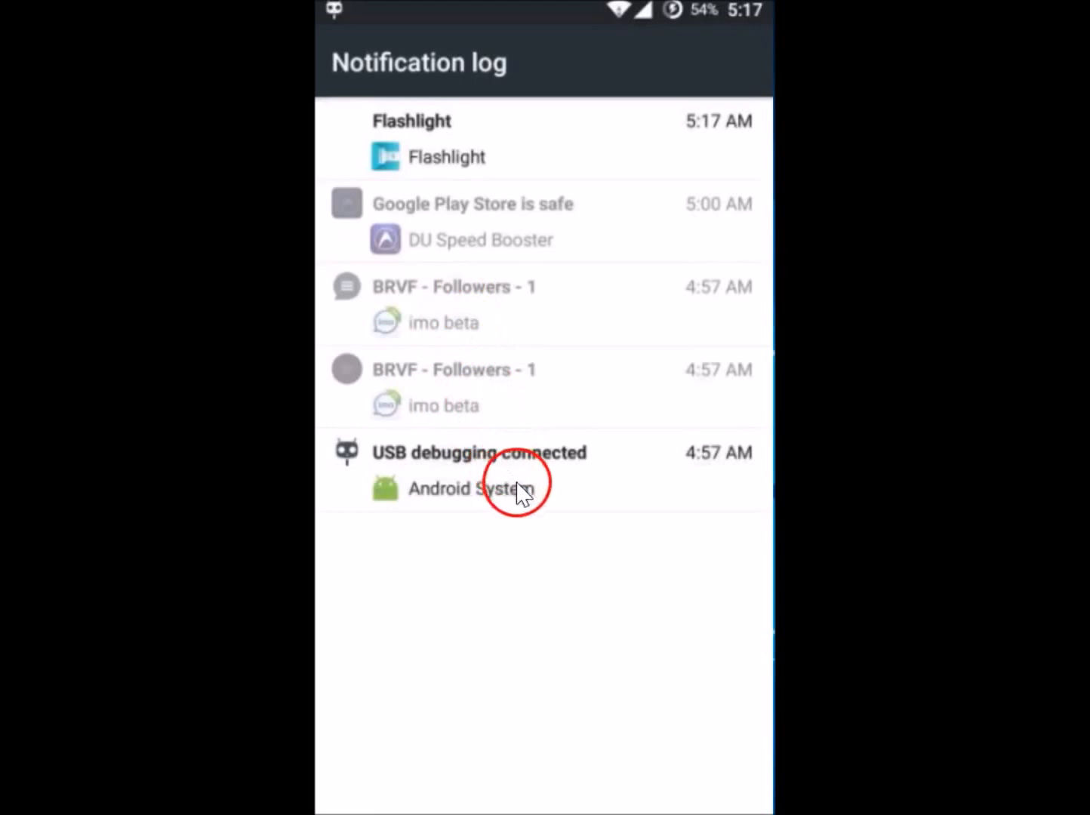
{"action": "mouse_move", "coordinate": [545, 541]}
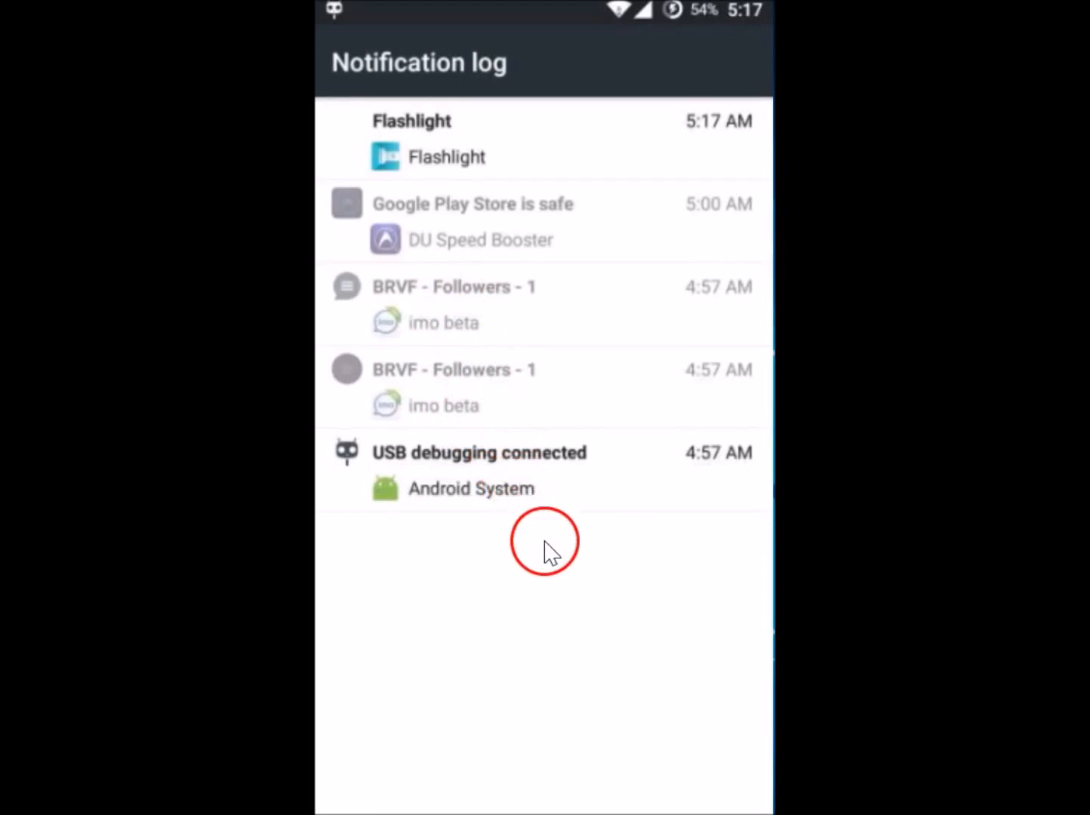